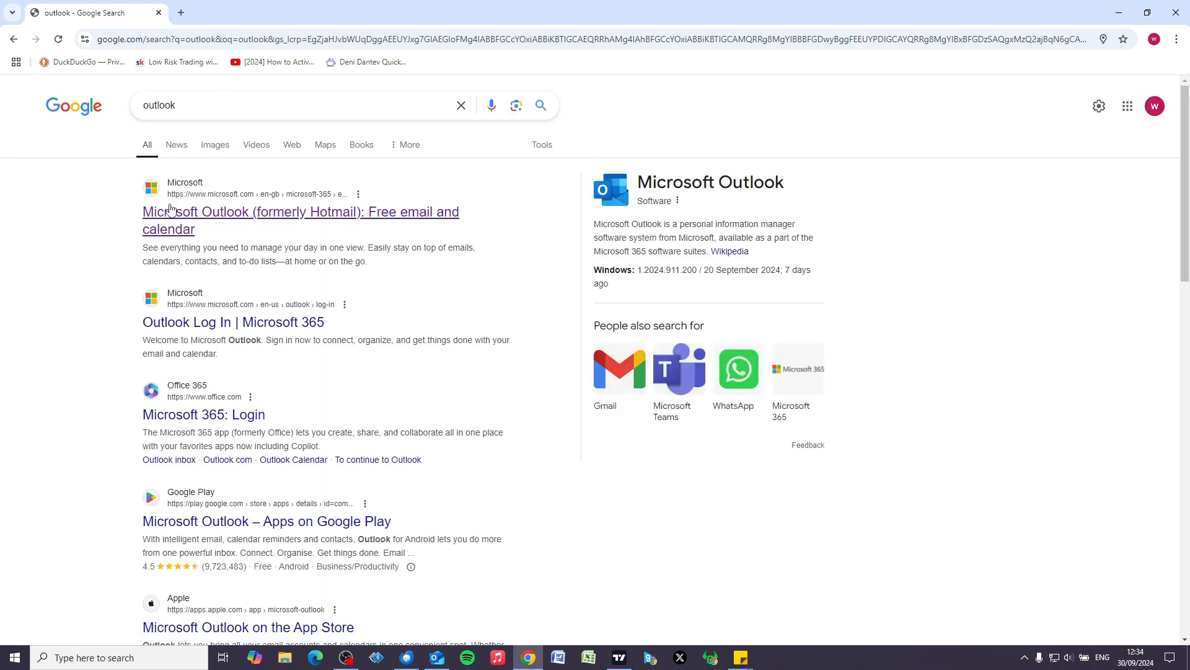
Go to the Microsoft Outlook site from the search results and begin signing in
left_click(300, 221)
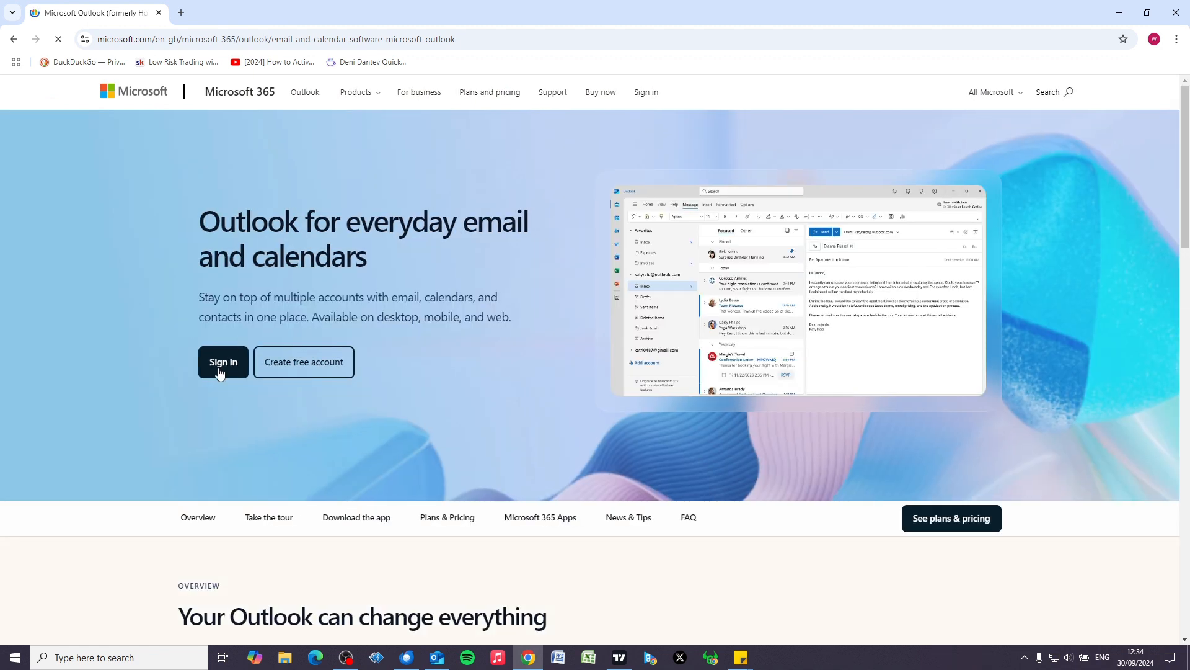
left_click(222, 361)
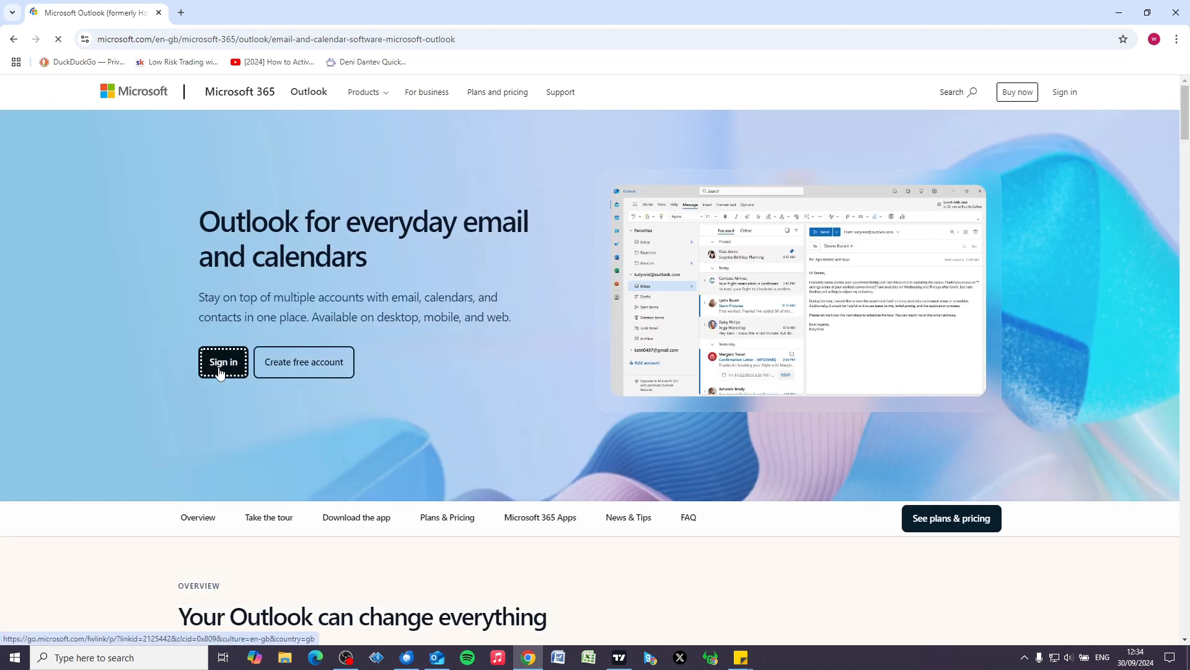
left_click(221, 362)
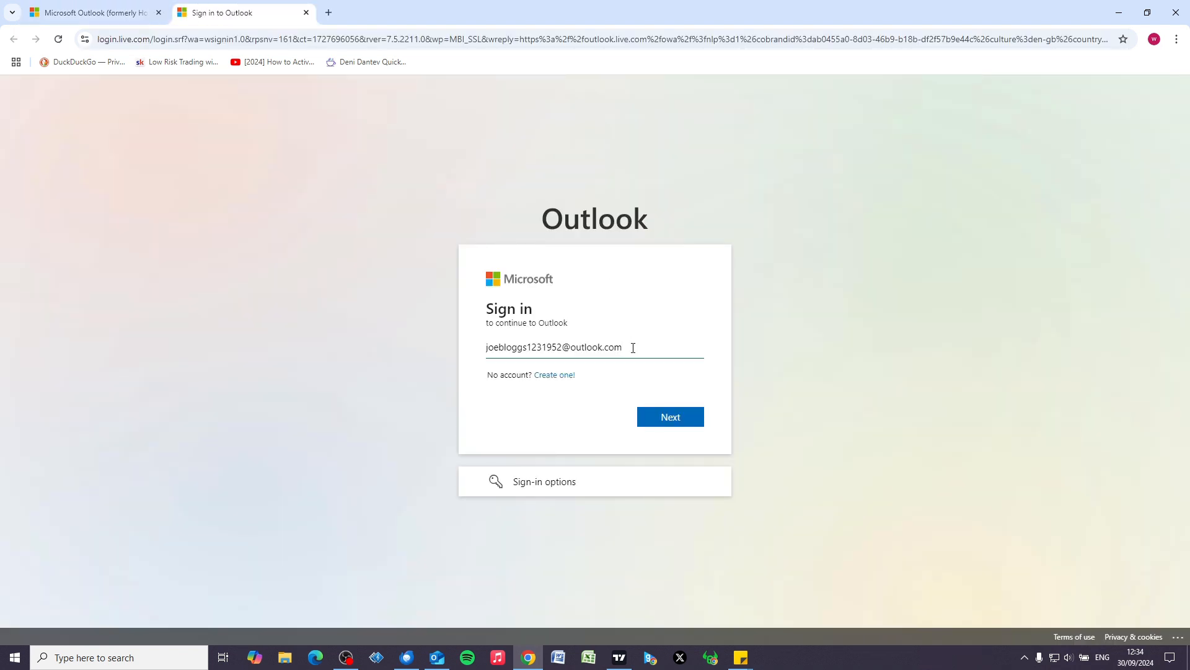
Finish signing in with the email and password to reach the inbox
left_click(668, 416)
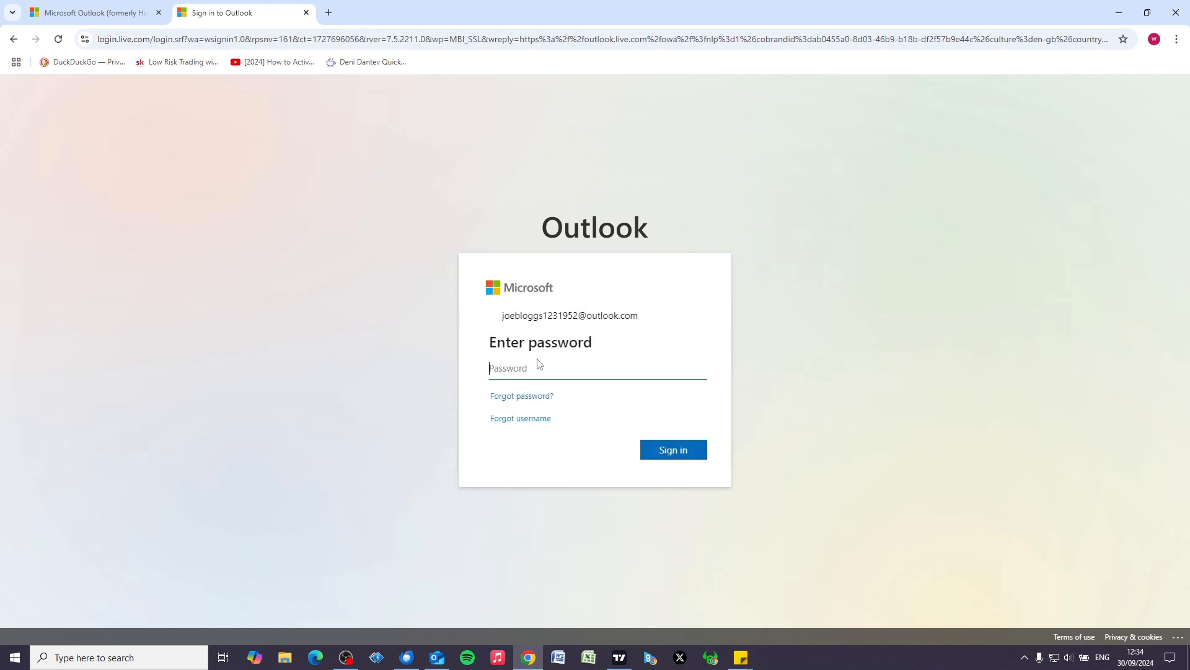
left_click(671, 449)
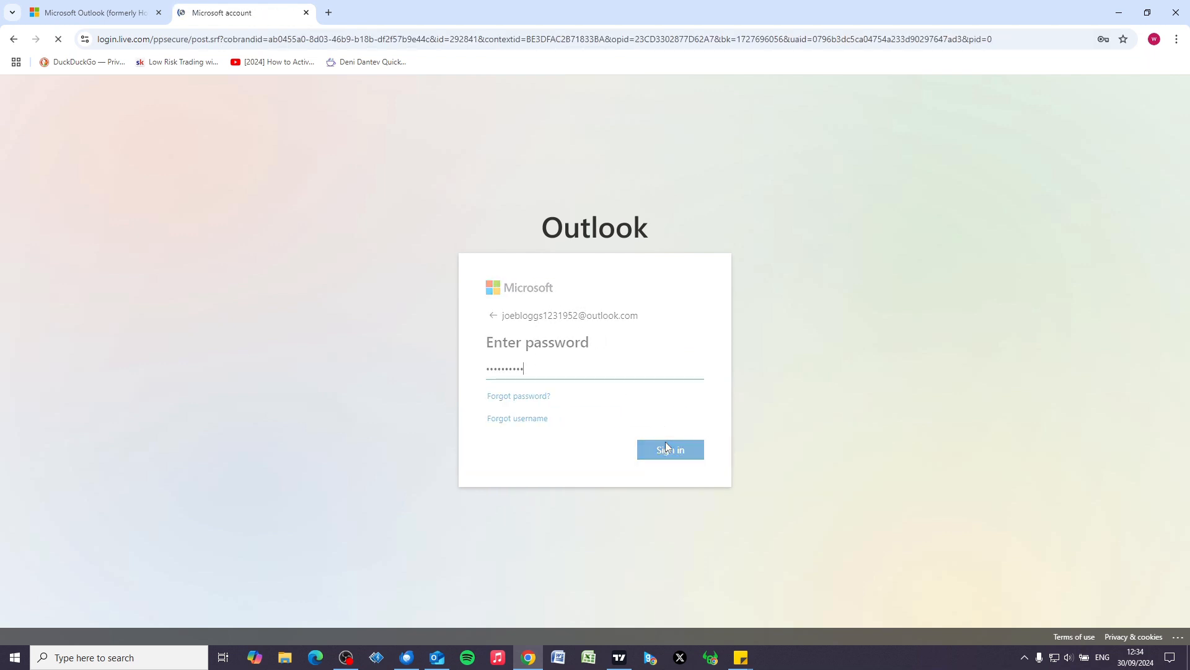
left_click(669, 449)
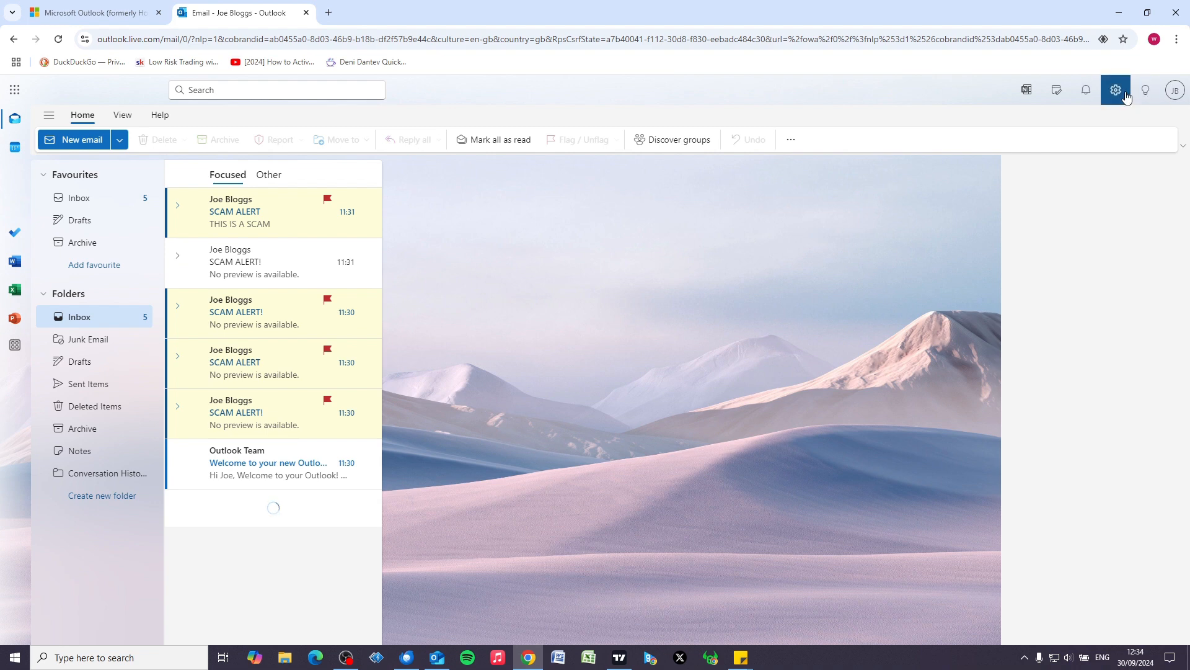
Reach the Junk email settings page from the Settings gear under Email
left_click(1115, 89)
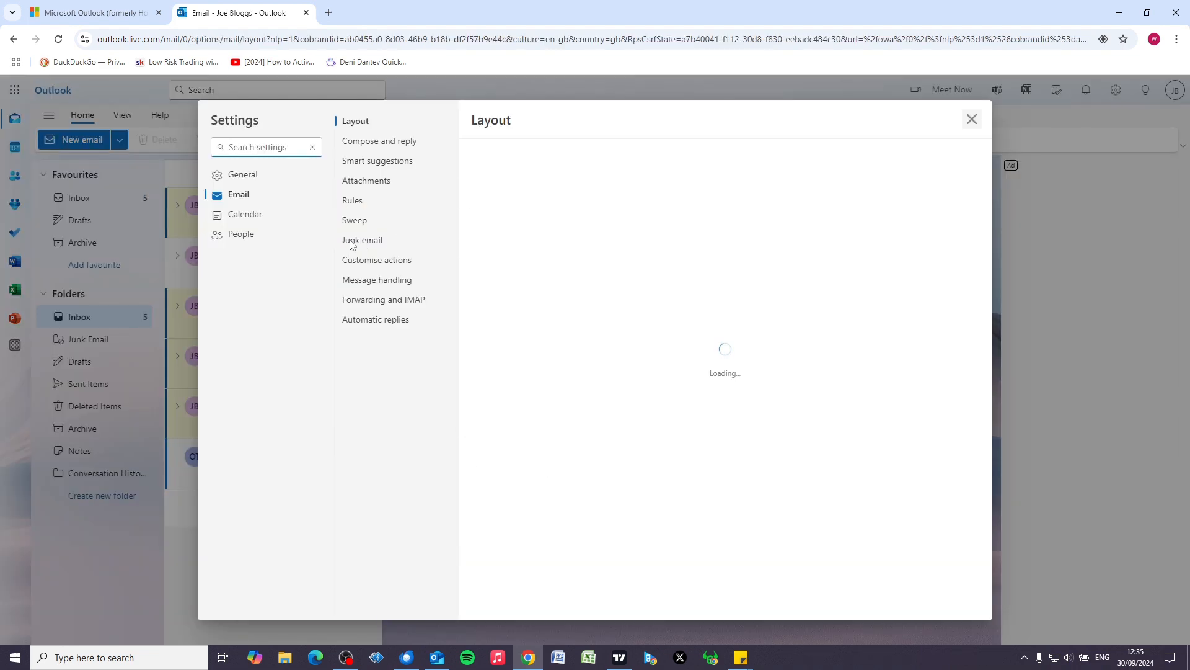
left_click(363, 239)
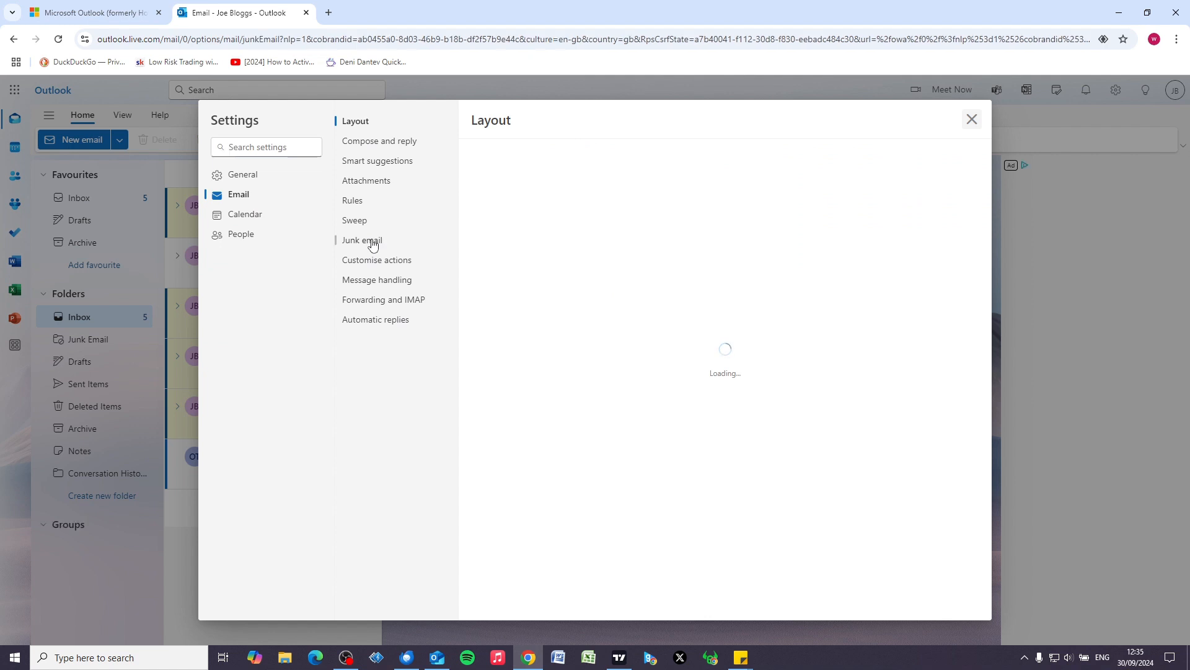
left_click(362, 240)
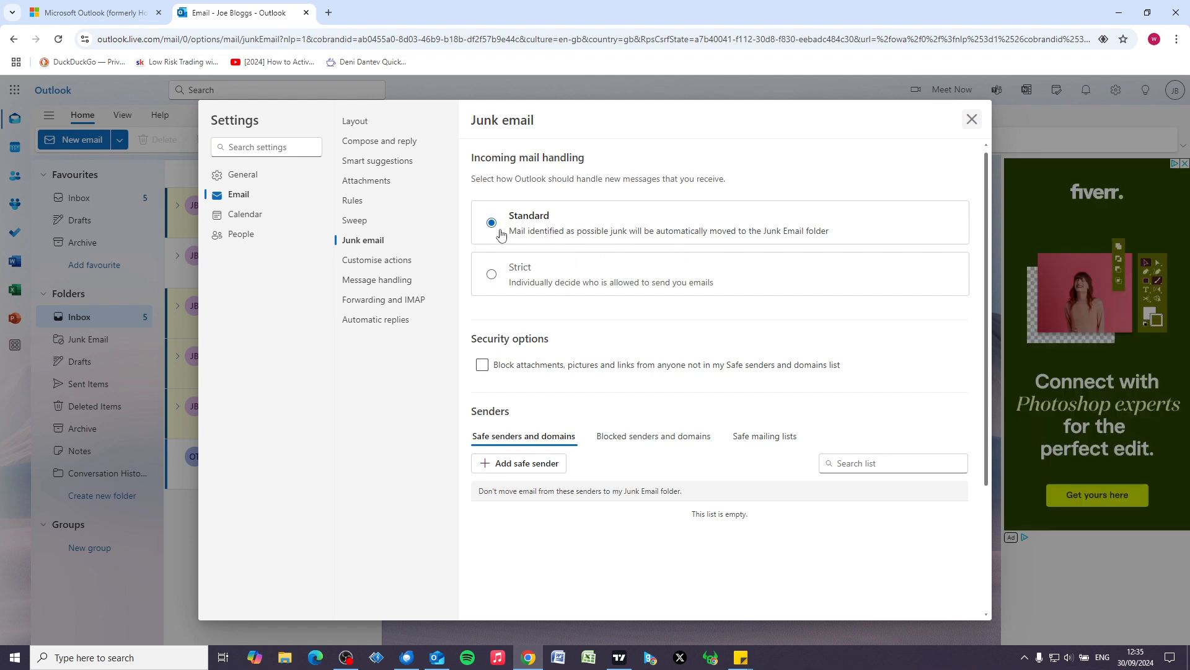
mouse_move(492, 274)
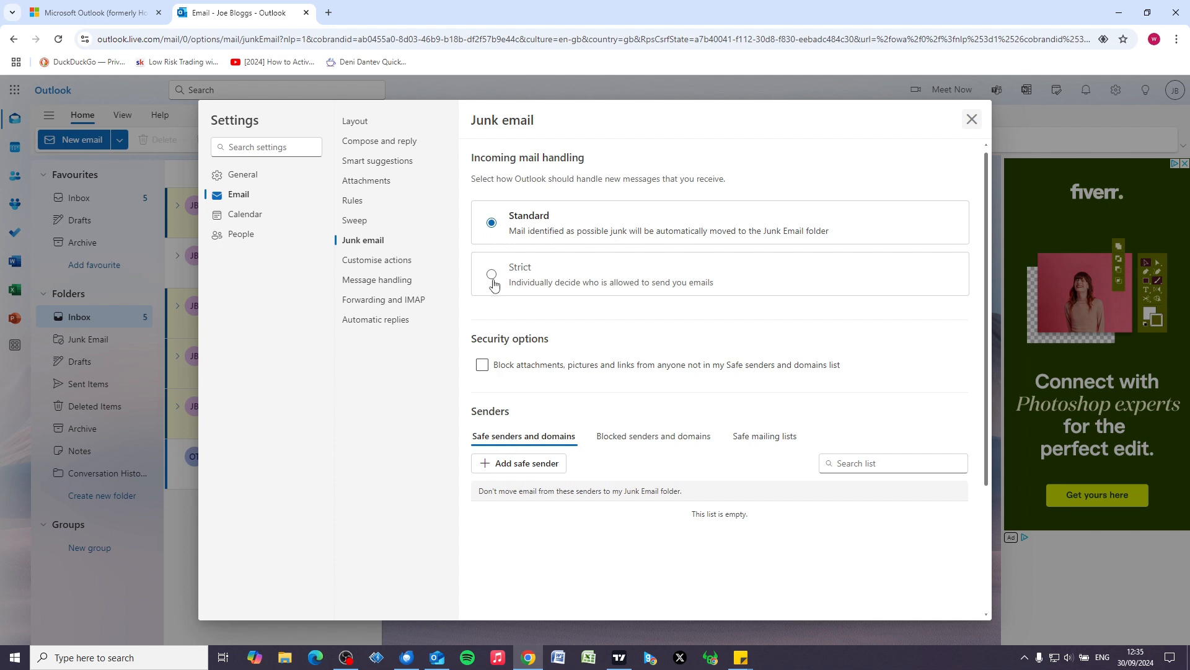
Switch incoming mail handling from Standard to Strict junk filtering
left_click(492, 274)
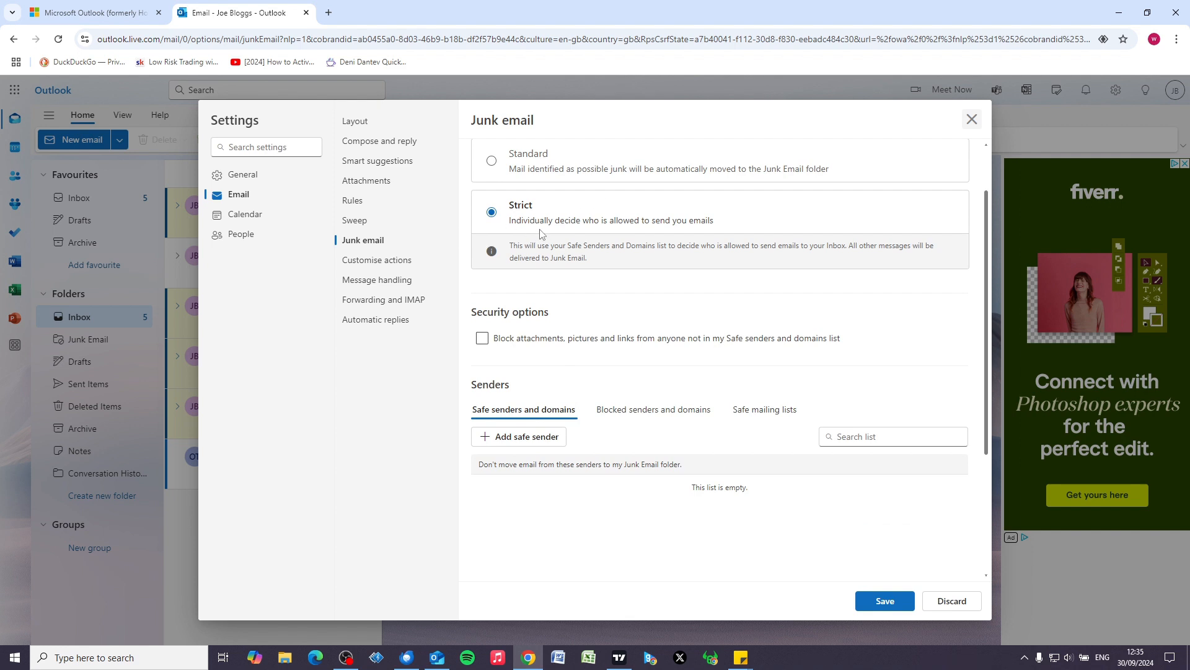
mouse_move(537, 272)
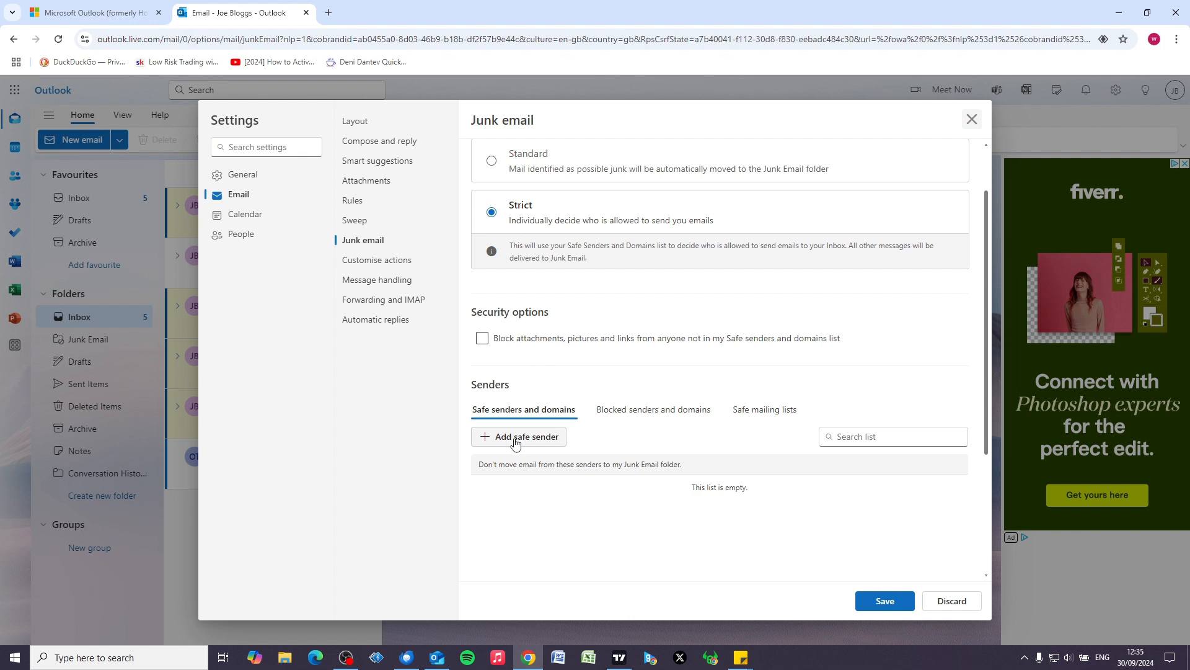
mouse_move(490, 445)
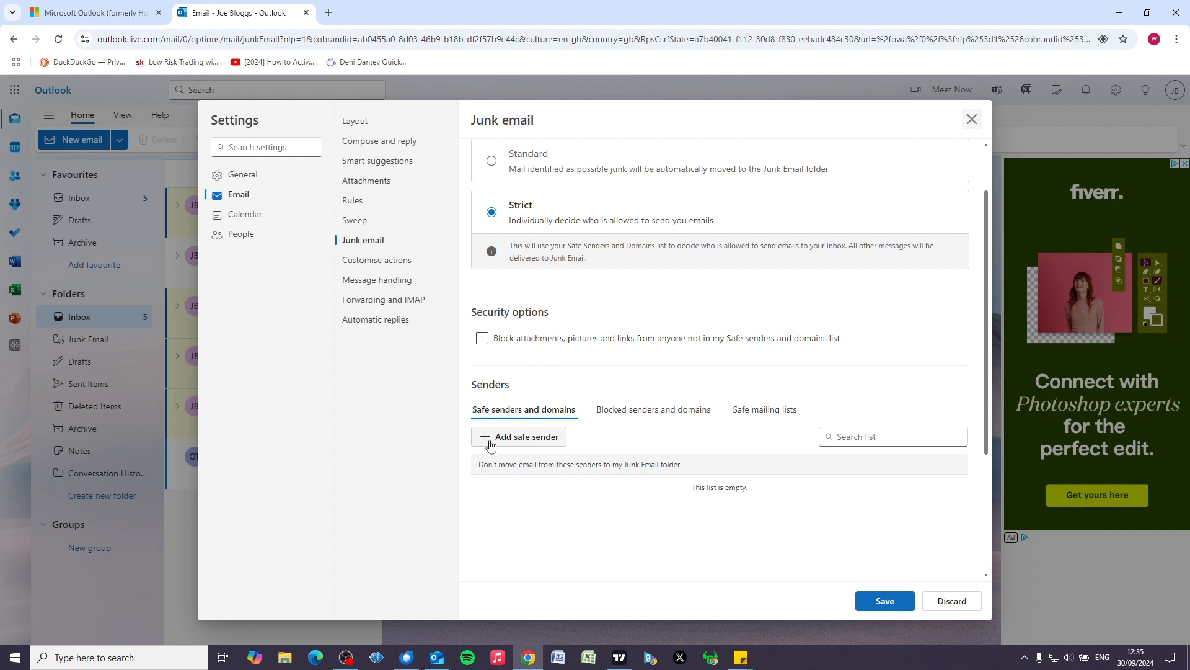
Add an address to the safe senders list and save the junk email settings
left_click(518, 436)
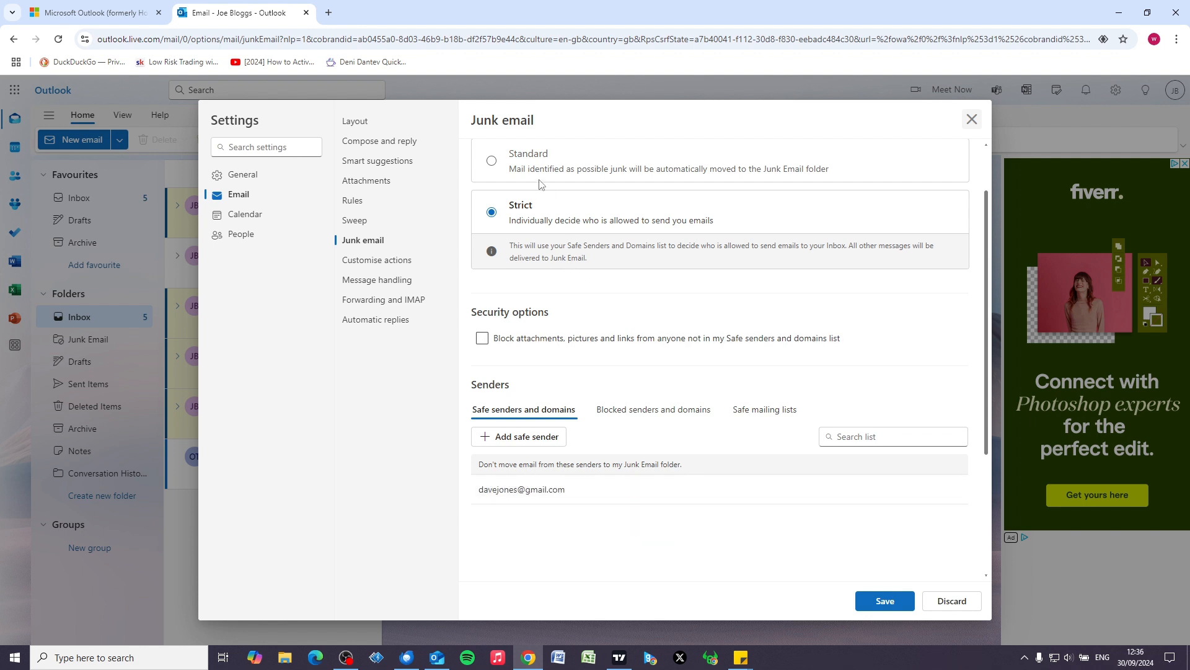
mouse_move(544, 228)
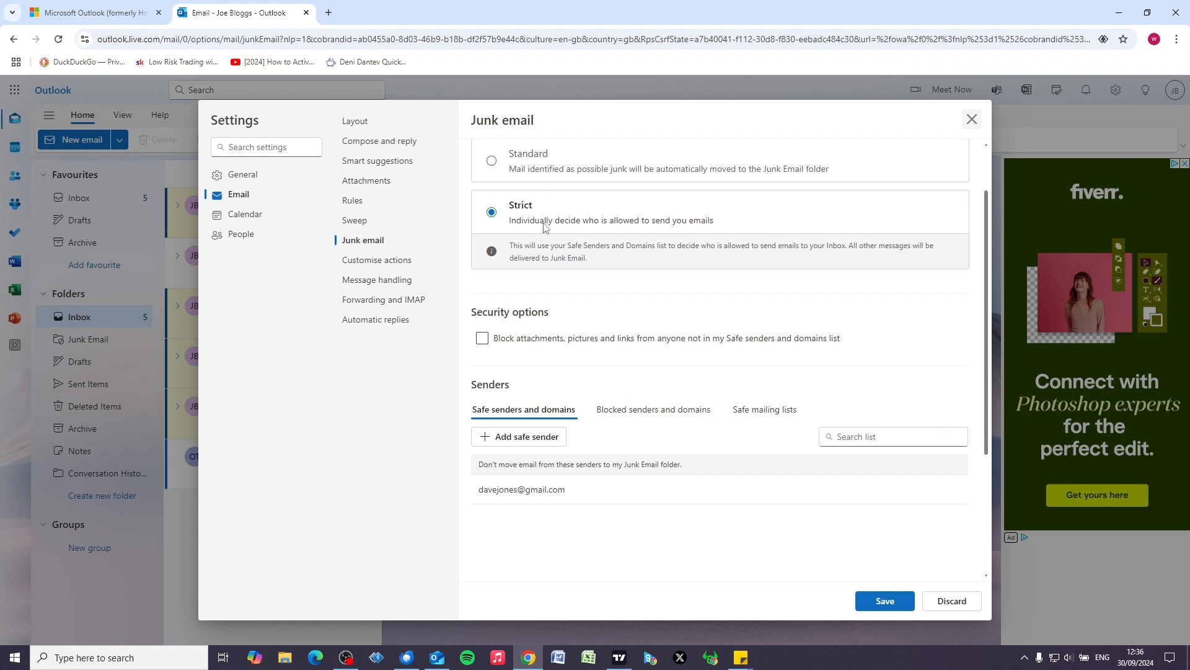
mouse_move(529, 493)
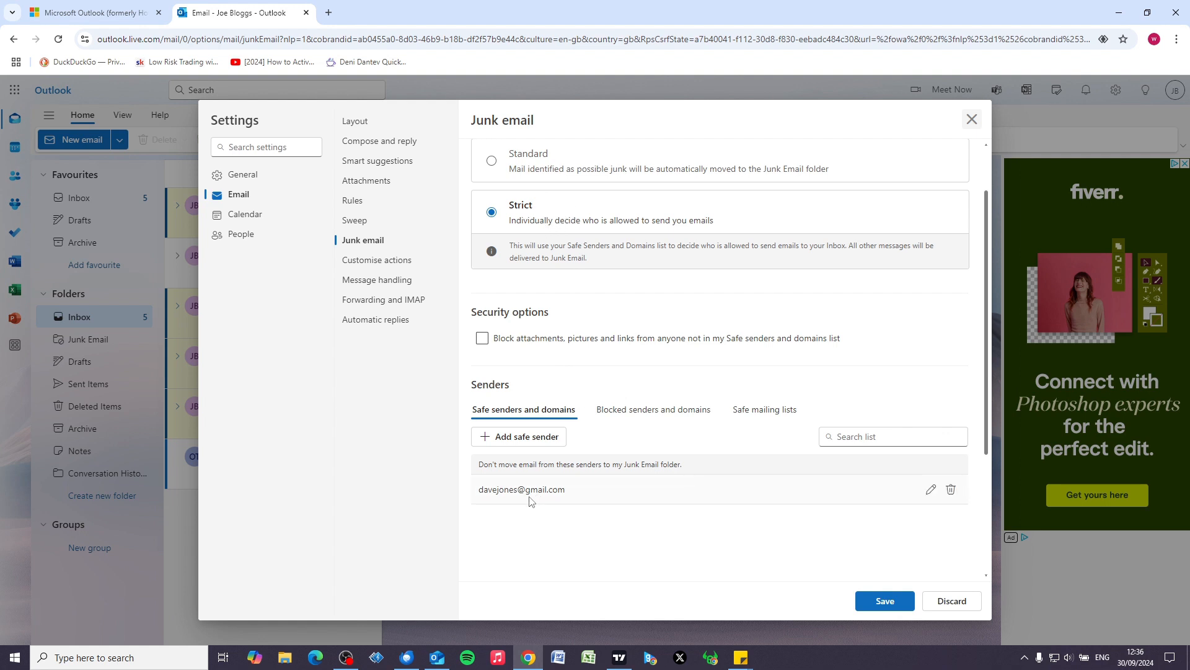
left_click(884, 600)
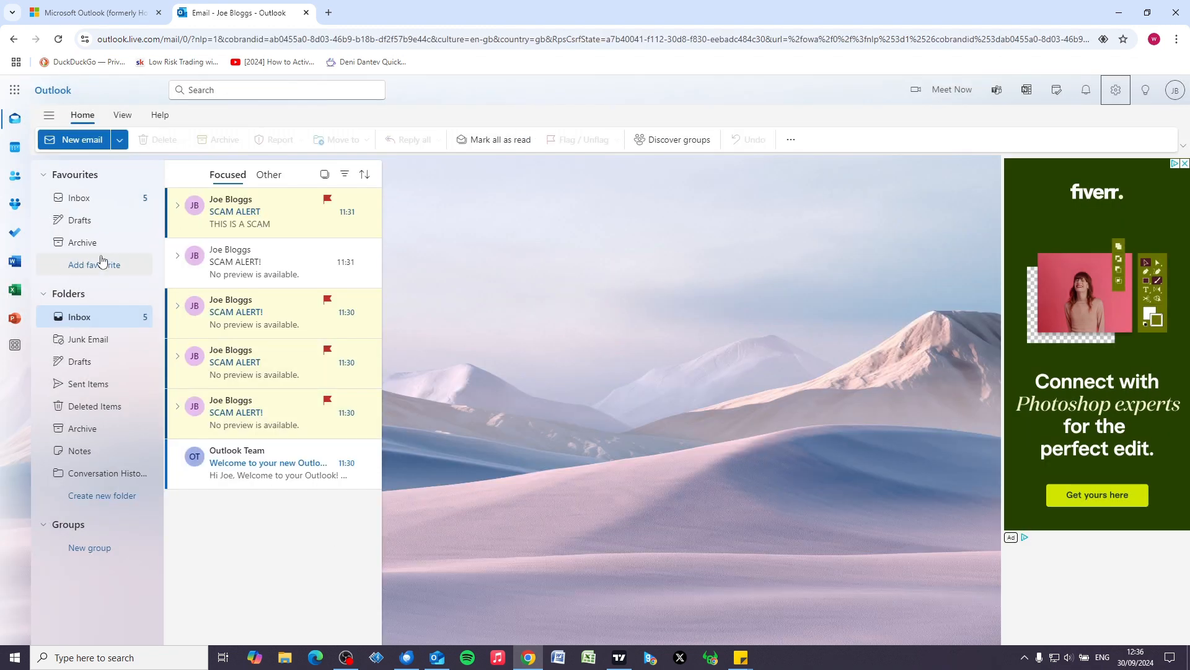
mouse_move(273, 529)
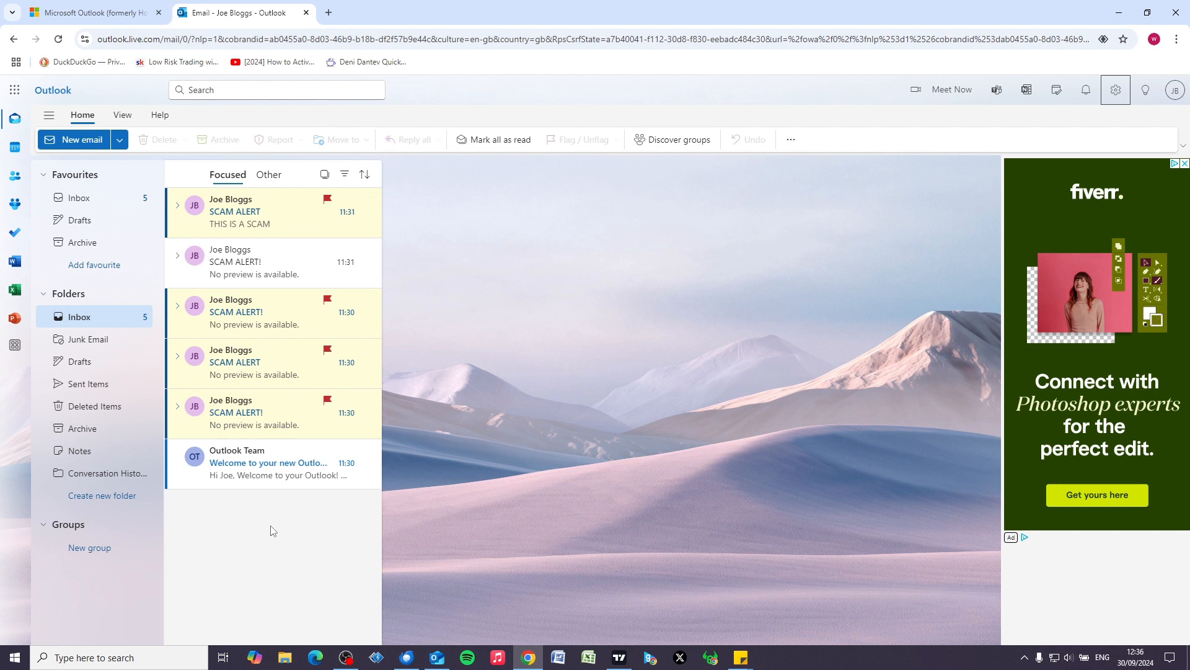